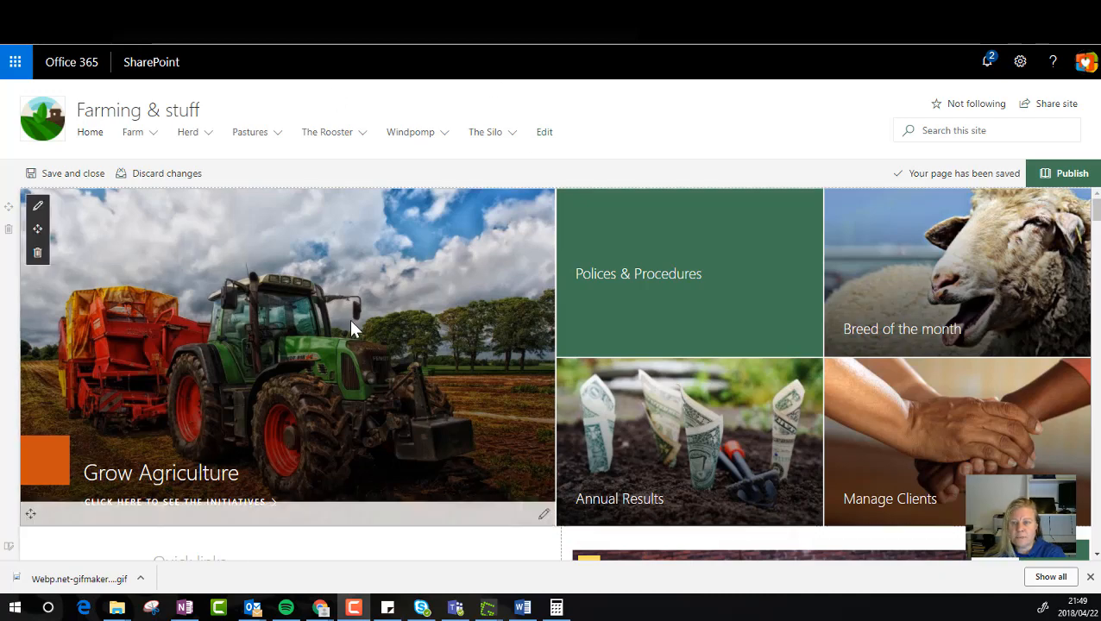
{"action": "mouse_move", "coordinate": [612, 142]}
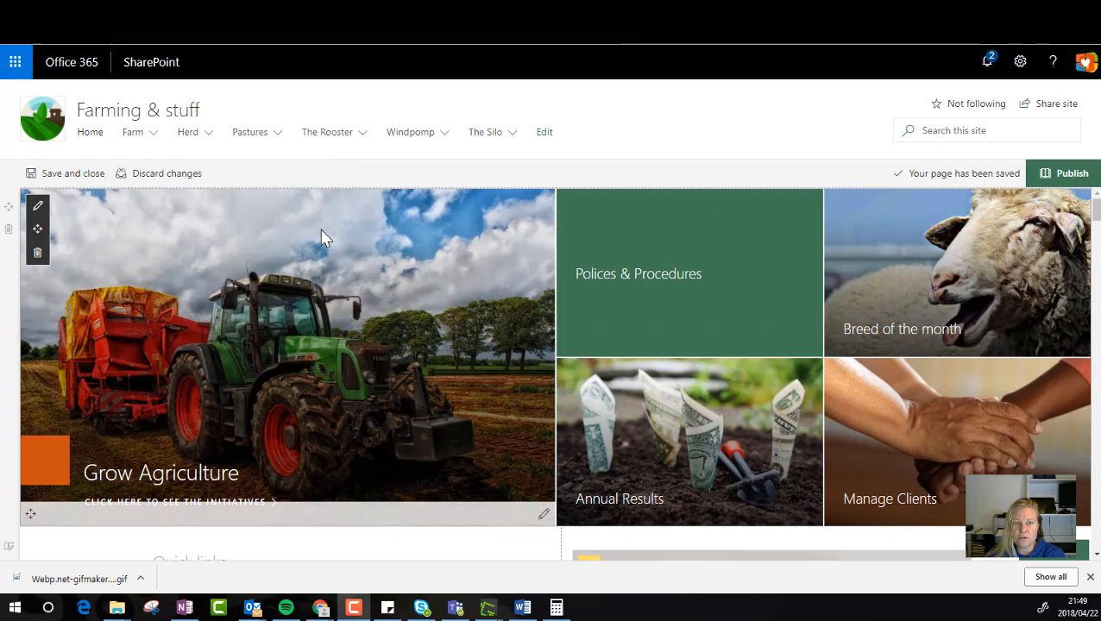
{"action": "mouse_move", "coordinate": [293, 217]}
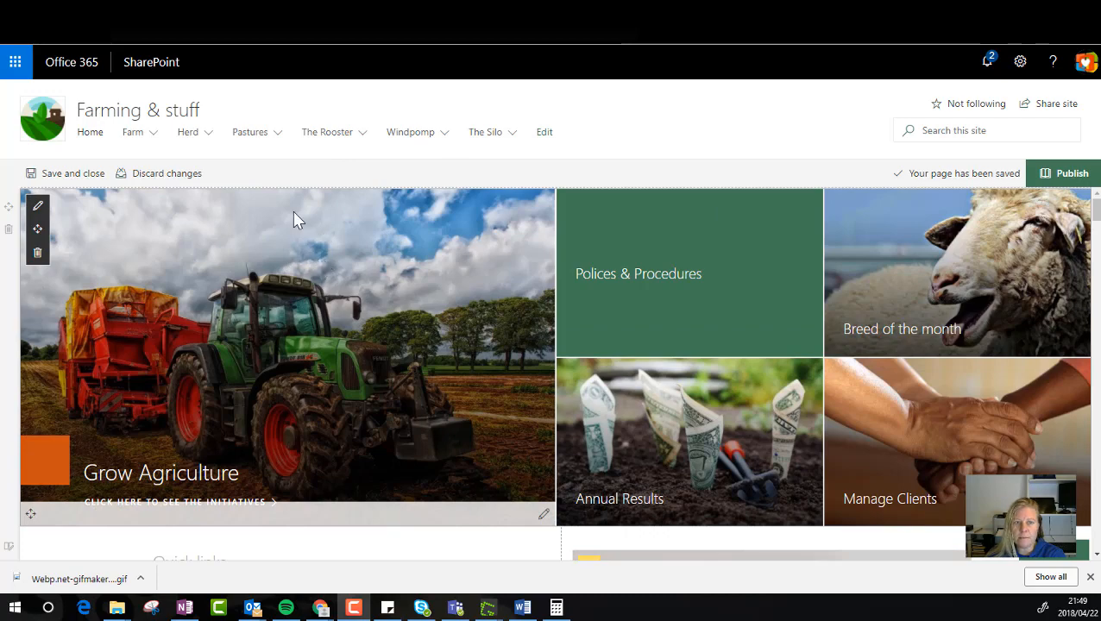
- Insert a one-column section above the Office 365 Survey section and list web parts for it
{"action": "scroll", "scroll_direction": "down", "scroll_amount": 3}
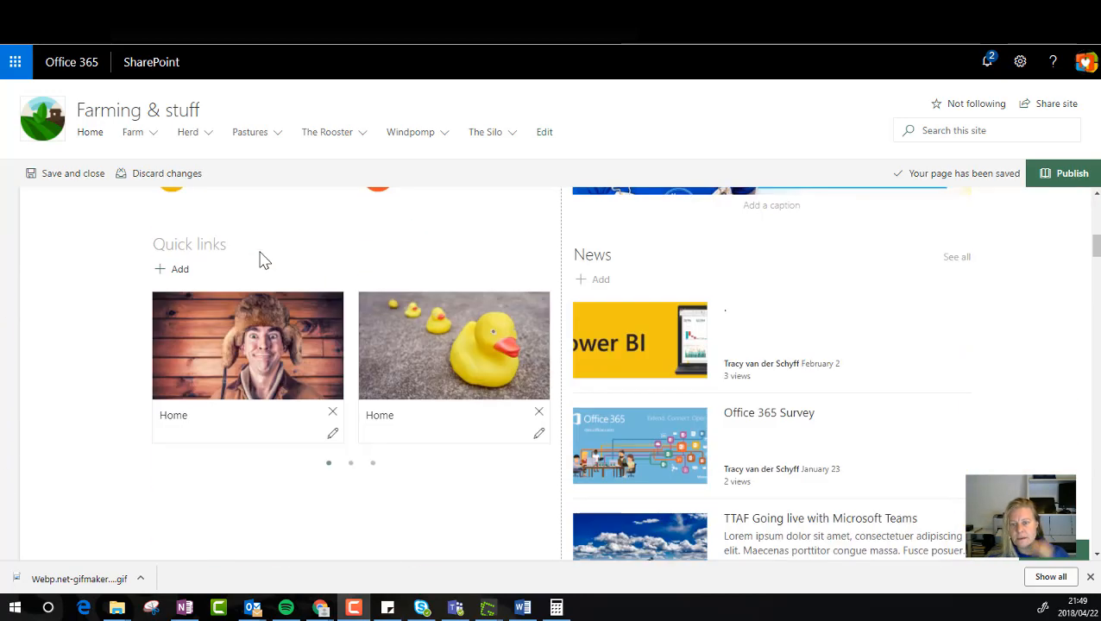
{"action": "scroll", "scroll_direction": "down", "scroll_amount": 3}
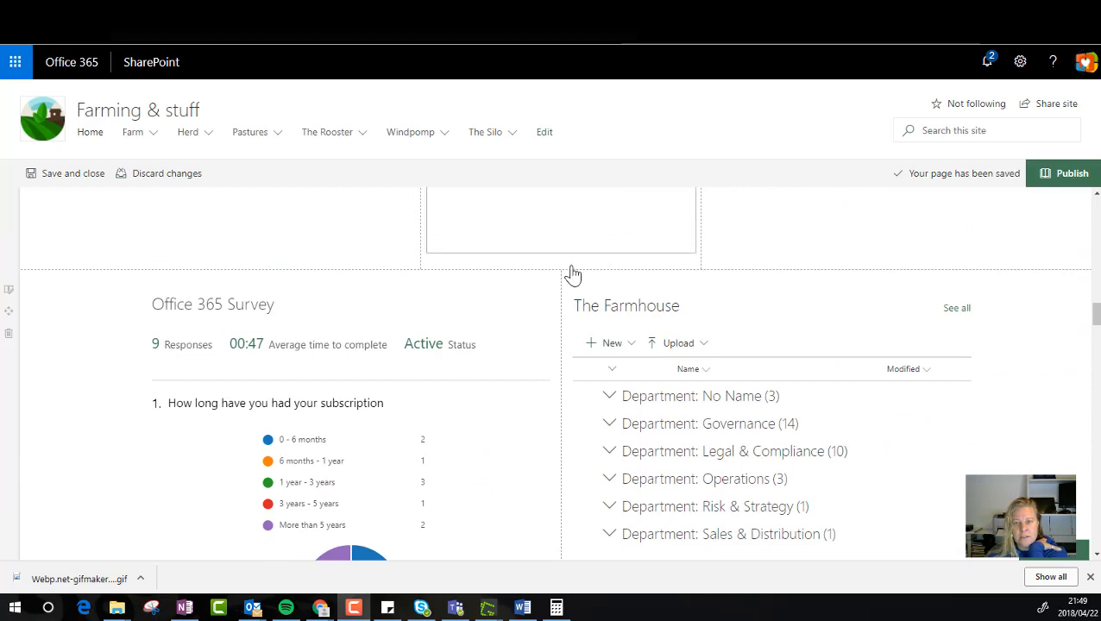
{"action": "mouse_move", "coordinate": [22, 276]}
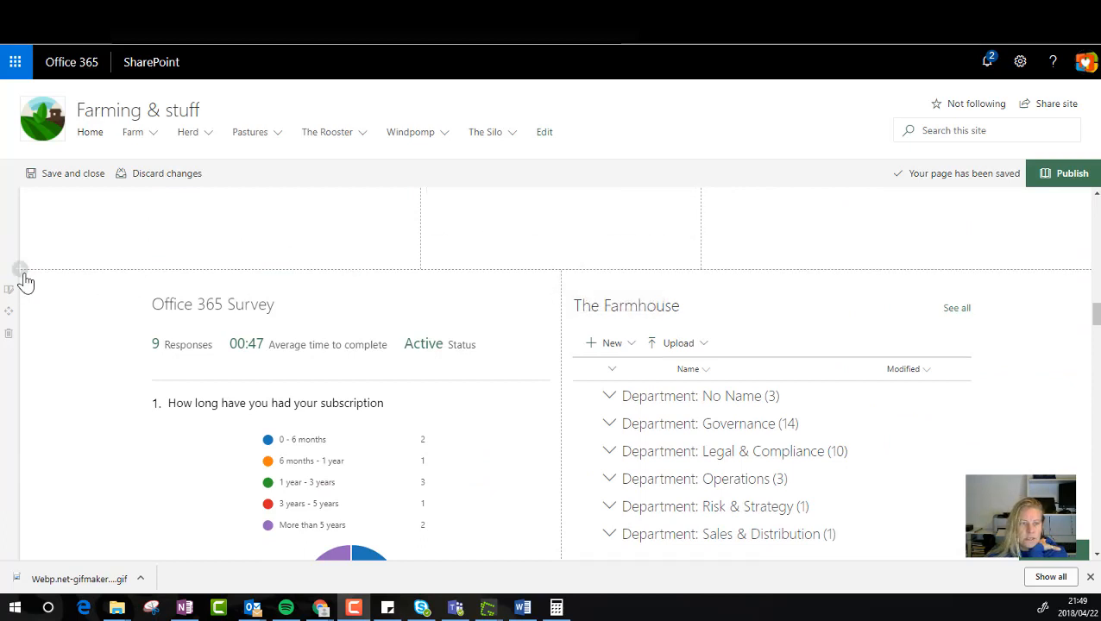
{"action": "left_click", "coordinate": [20, 269]}
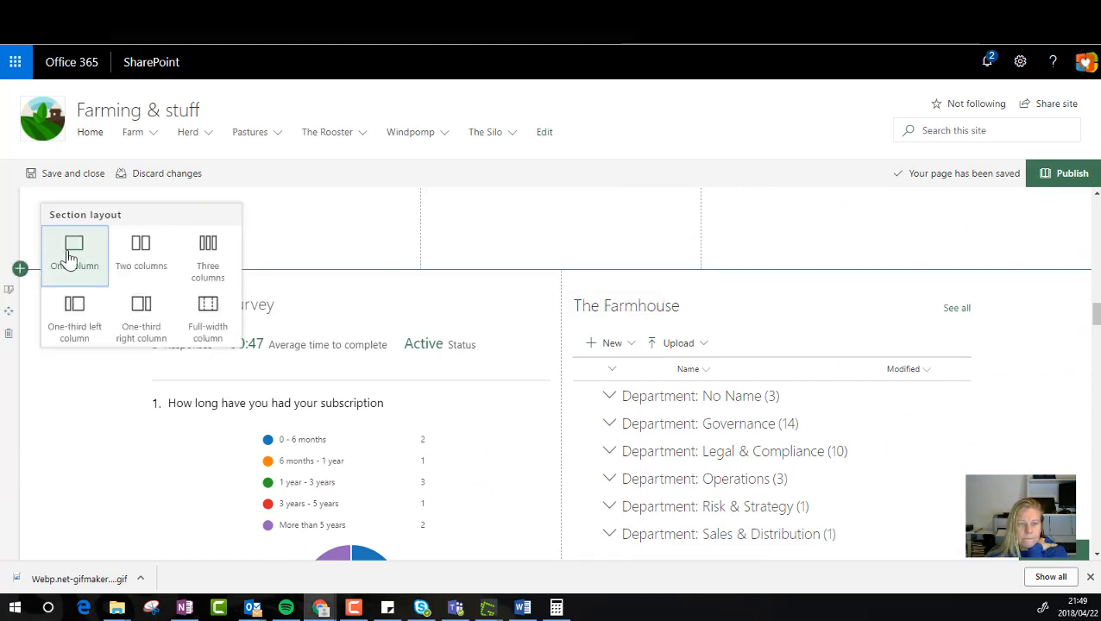
{"action": "left_click", "coordinate": [75, 250]}
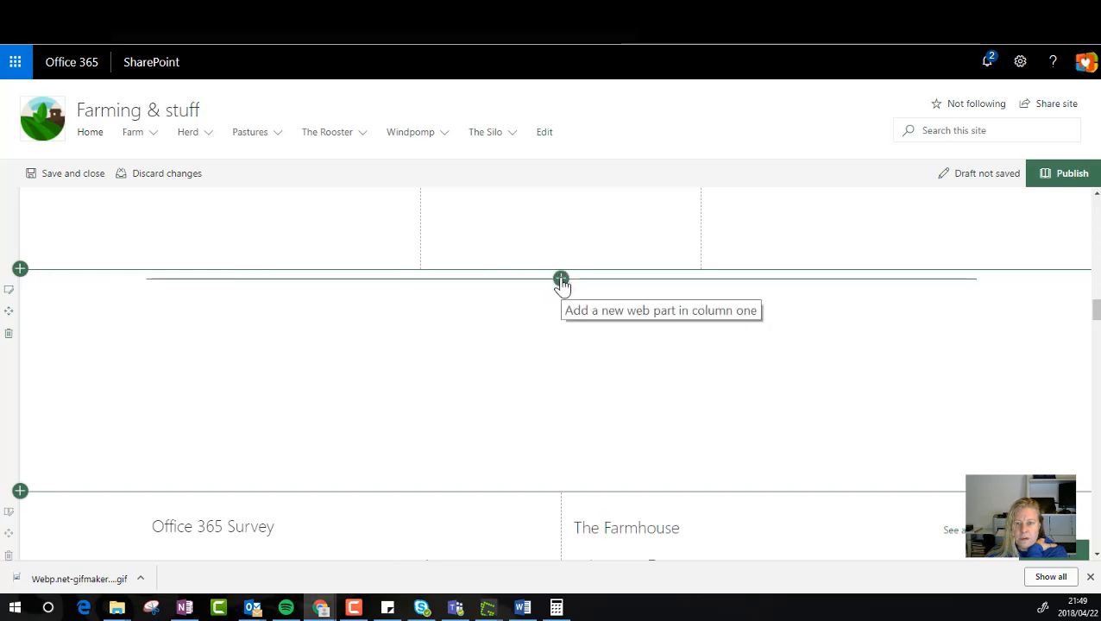
{"action": "left_click", "coordinate": [559, 278]}
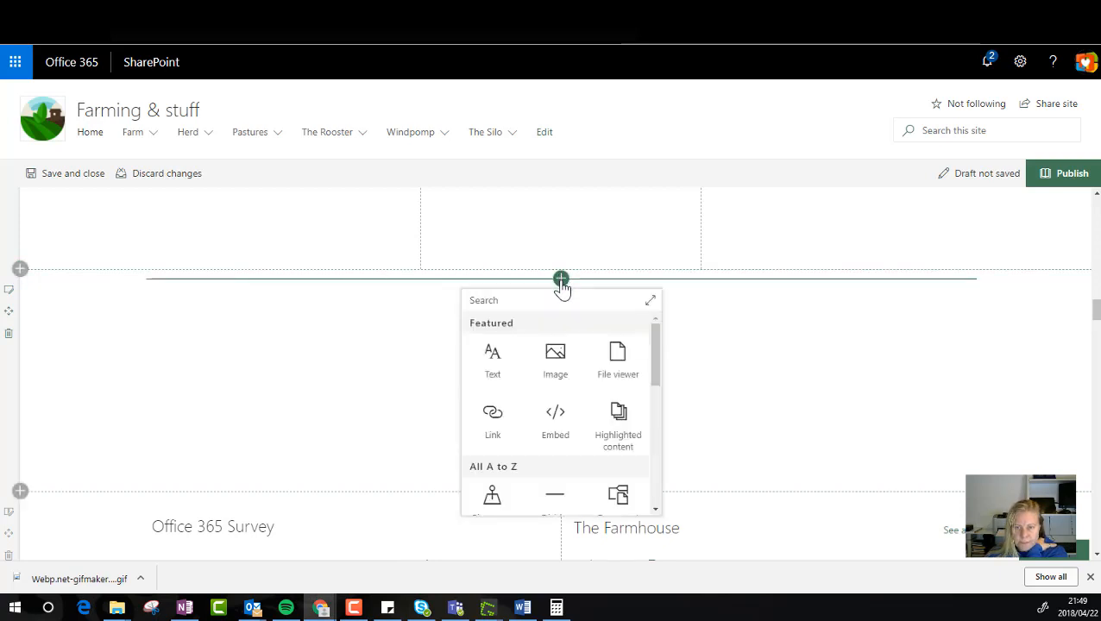
{"action": "scroll", "scroll_direction": "down", "scroll_amount": 3}
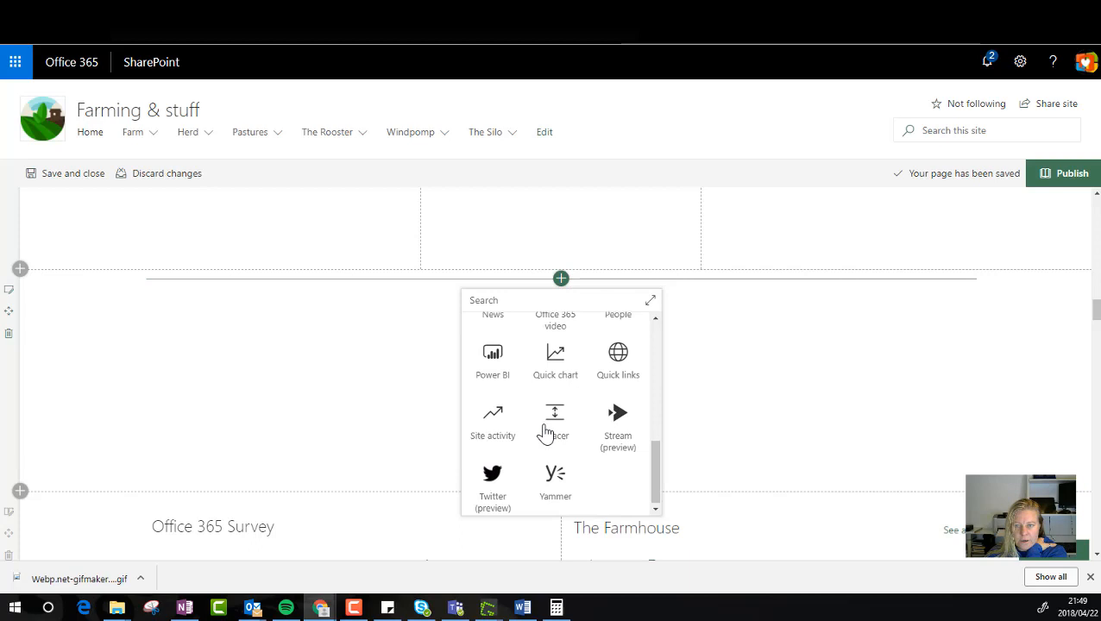
- Insert the Stream (preview) web part into the new column and review its properties pane
{"action": "left_click", "coordinate": [616, 414]}
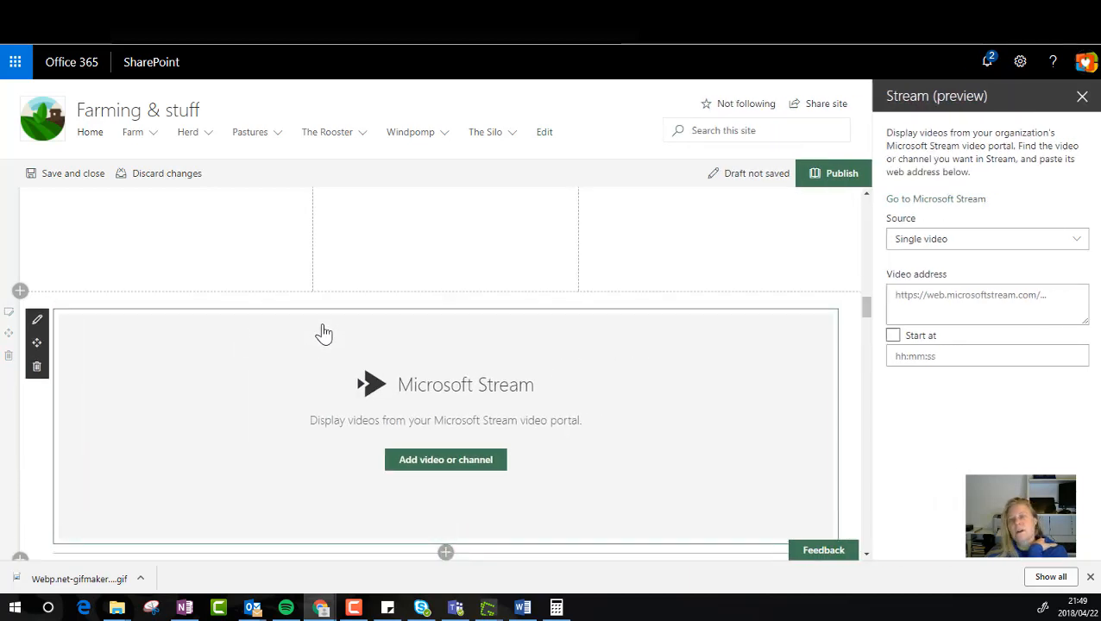
{"action": "scroll", "scroll_direction": "down", "scroll_amount": 3}
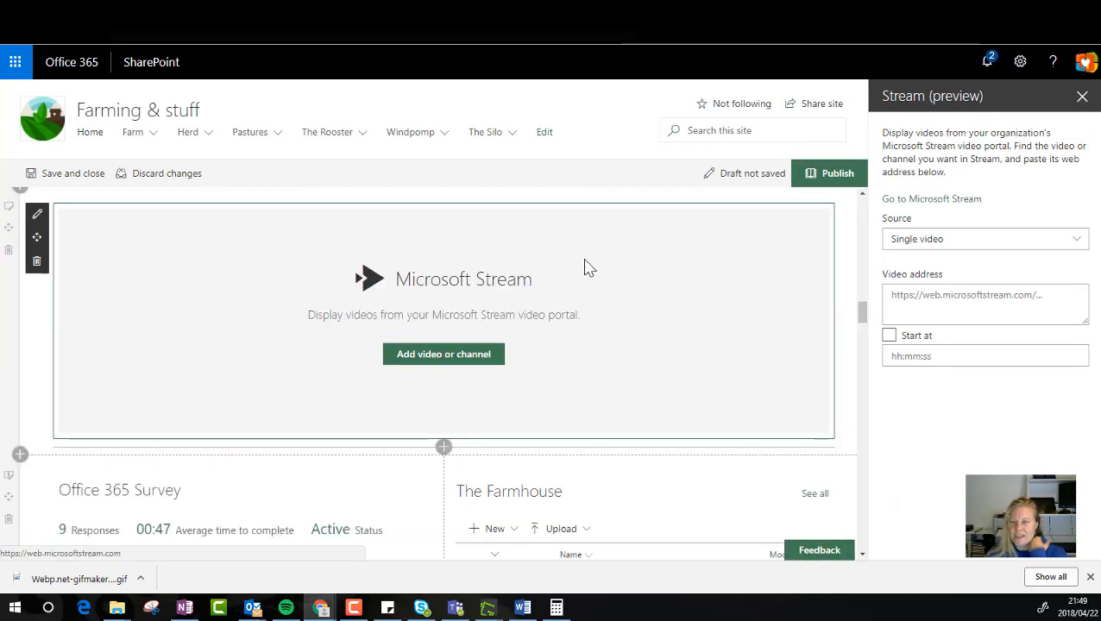
{"action": "mouse_move", "coordinate": [1007, 186]}
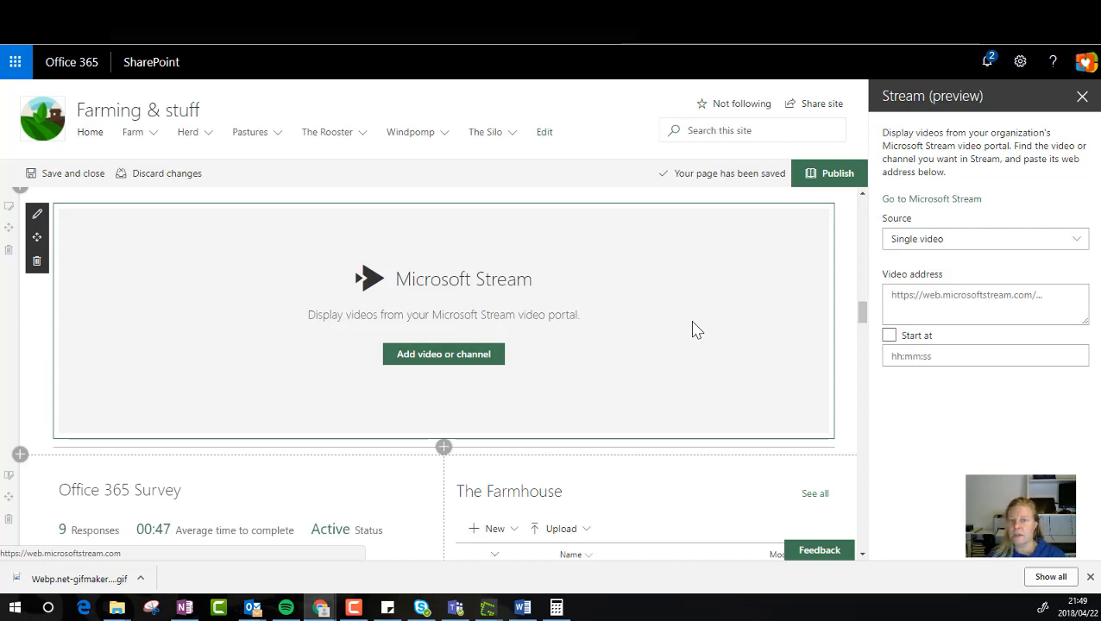
{"action": "mouse_move", "coordinate": [266, 75]}
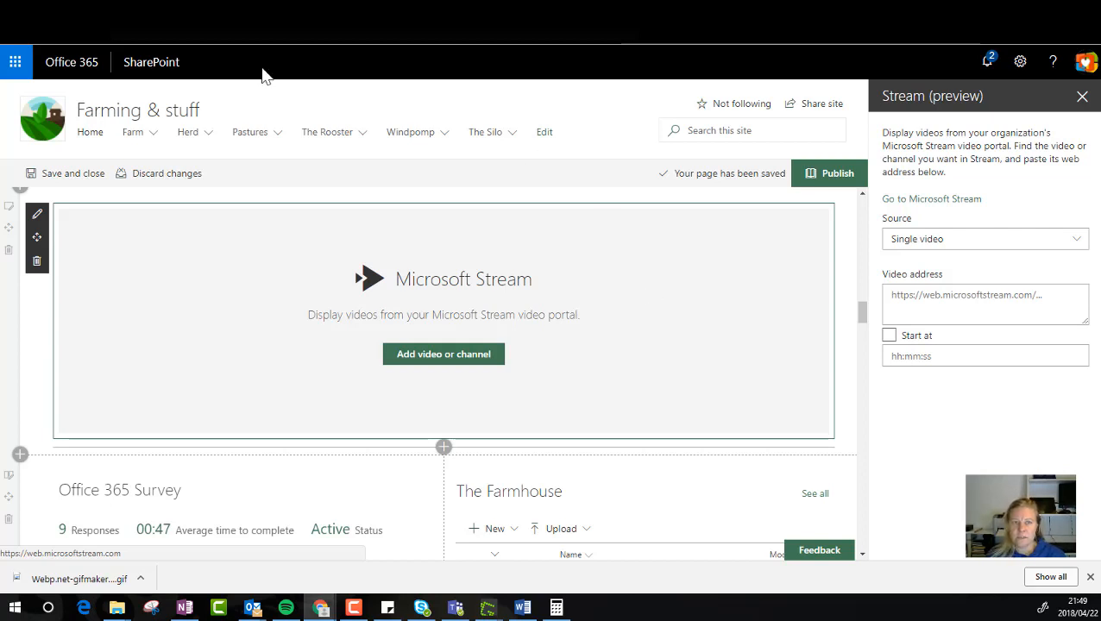
{"action": "left_click", "coordinate": [487, 131]}
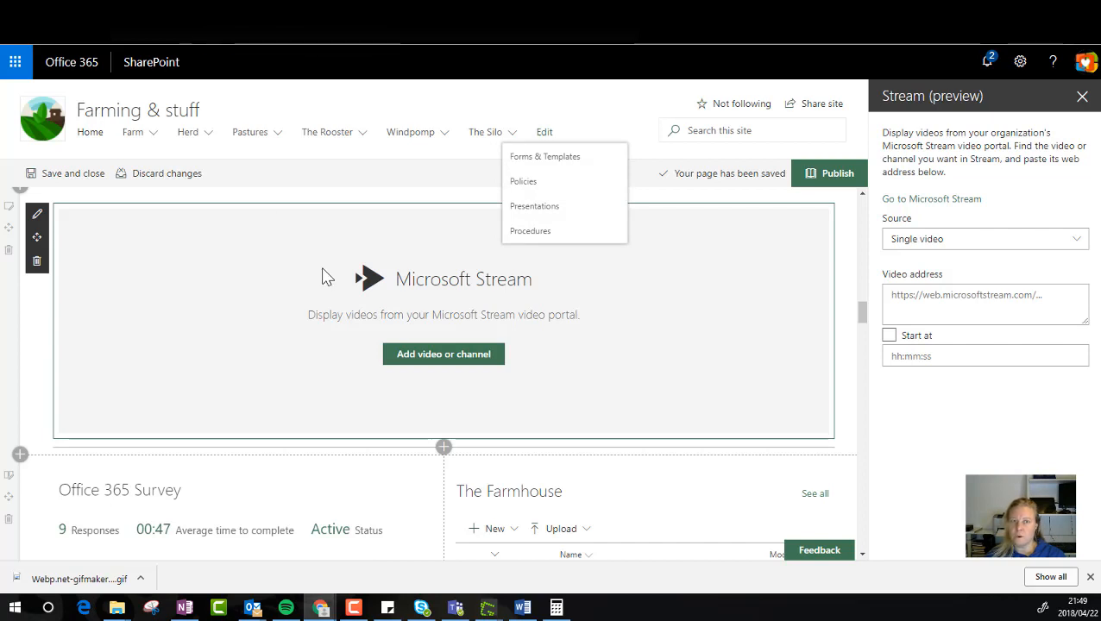
- Switch to the Training Videos channel in Stream and browse its videos
{"action": "left_click", "coordinate": [932, 198]}
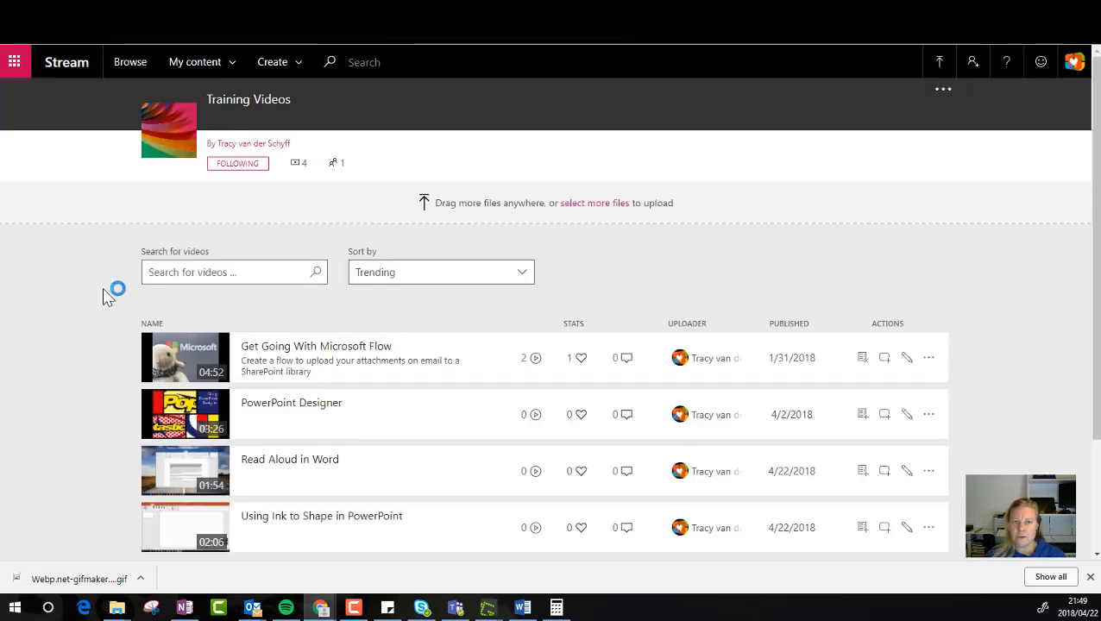
{"action": "left_click", "coordinate": [195, 62]}
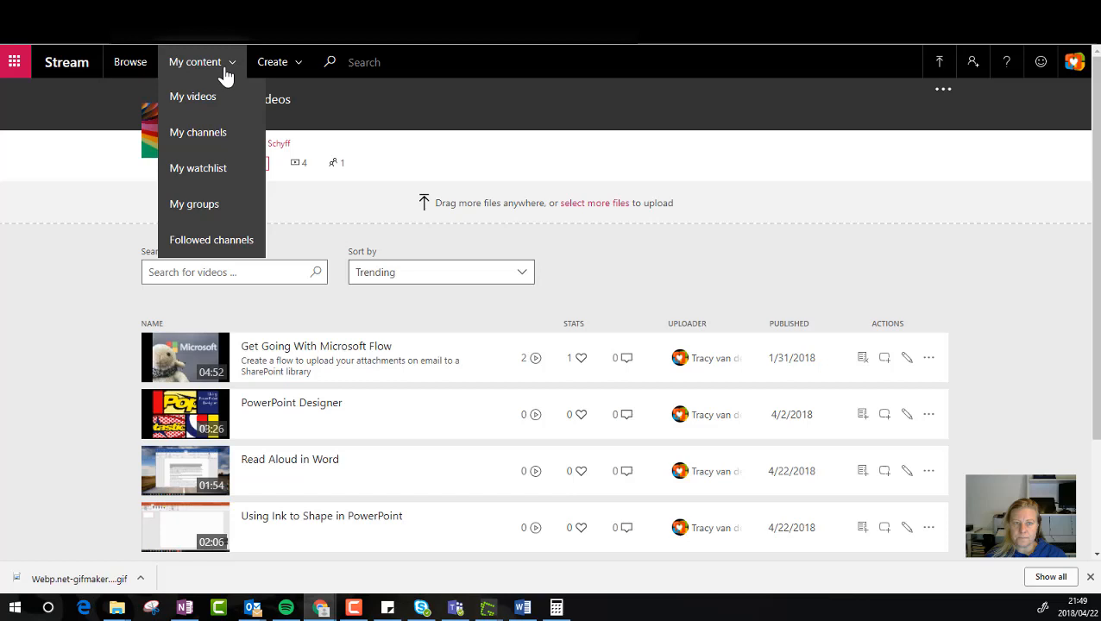
{"action": "mouse_move", "coordinate": [79, 245]}
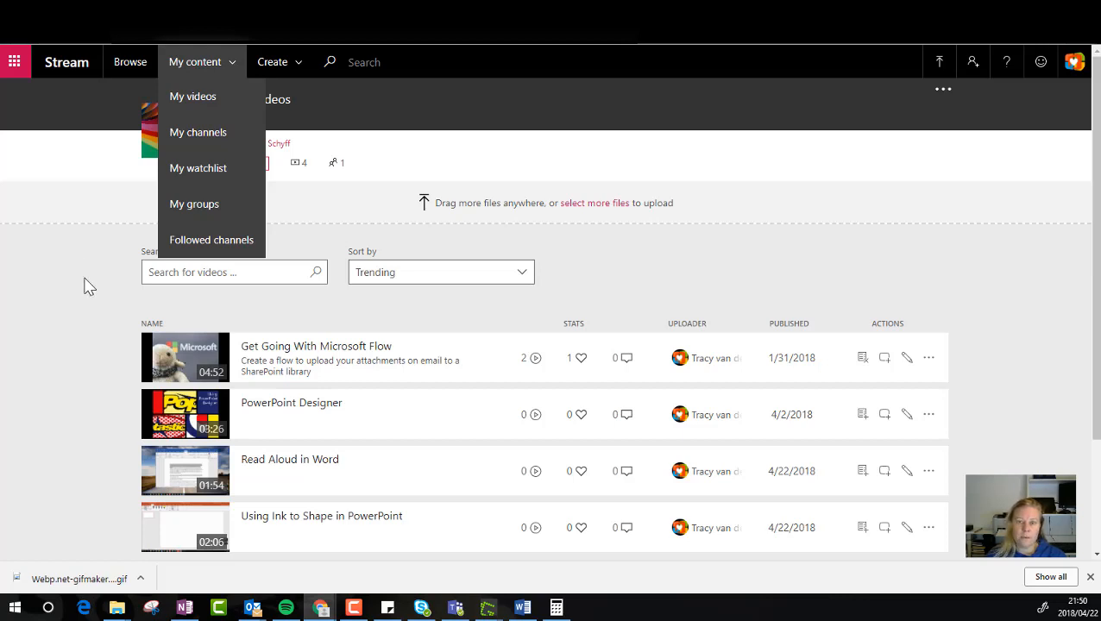
{"action": "scroll", "scroll_direction": "down", "scroll_amount": 3}
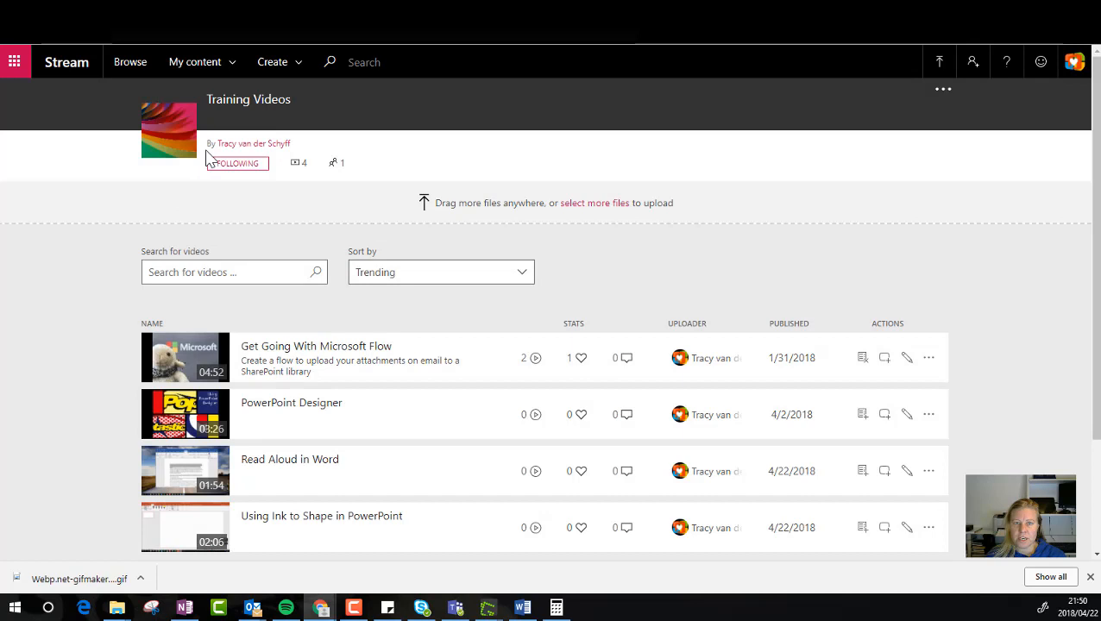
{"action": "scroll", "scroll_direction": "down", "scroll_amount": 3}
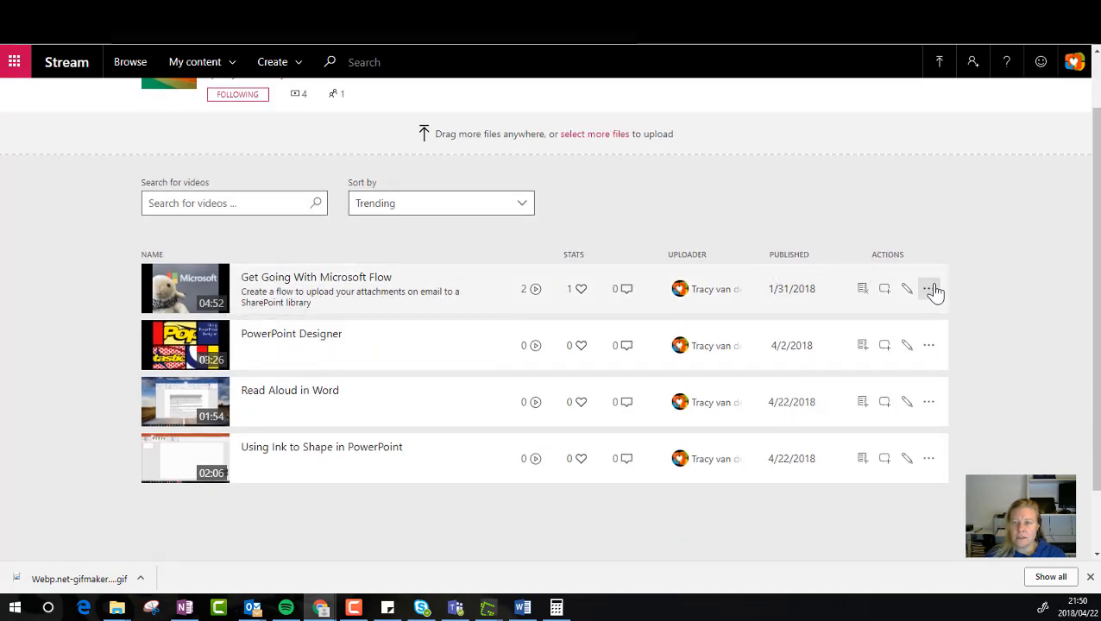
- View the share link for the Microsoft Flow video, then dismiss the sharing dialog
{"action": "left_click", "coordinate": [928, 288]}
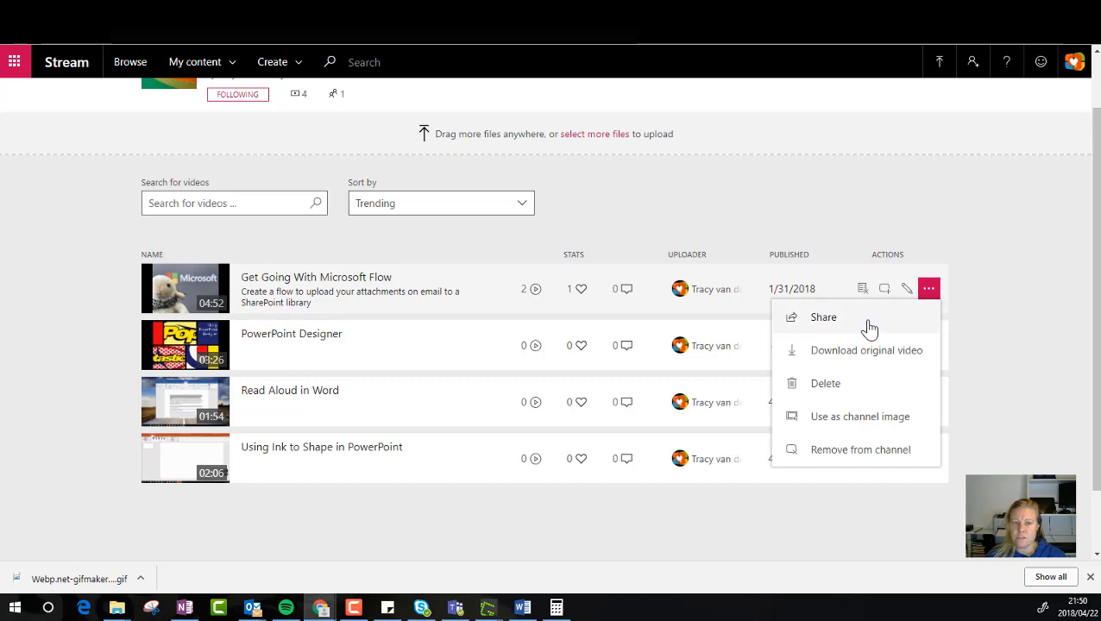
{"action": "left_click", "coordinate": [823, 317]}
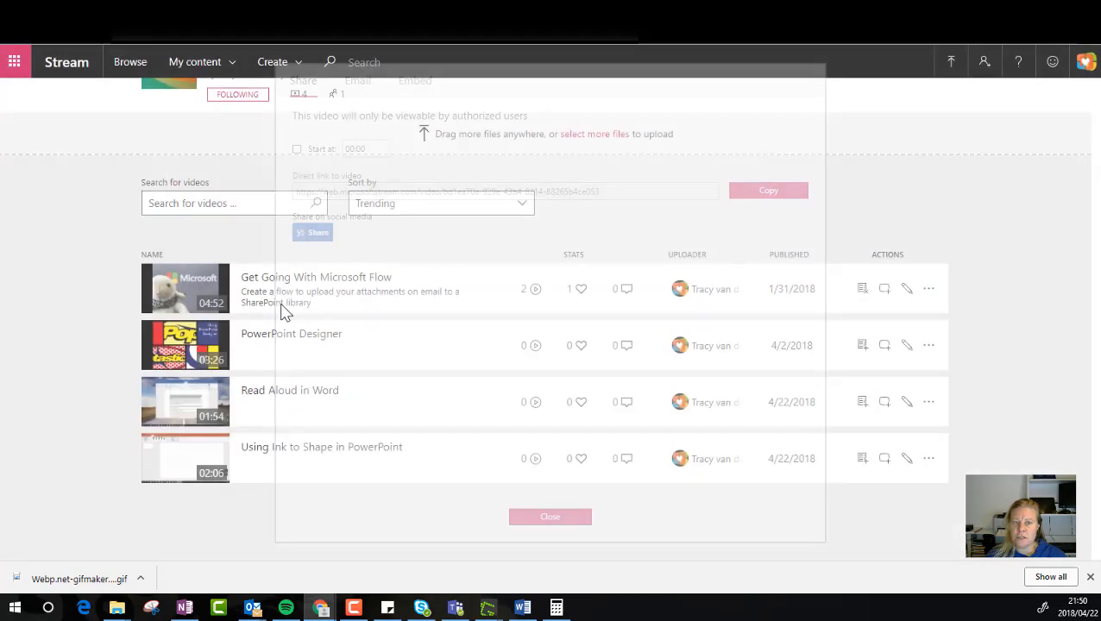
{"action": "left_click", "coordinate": [549, 517]}
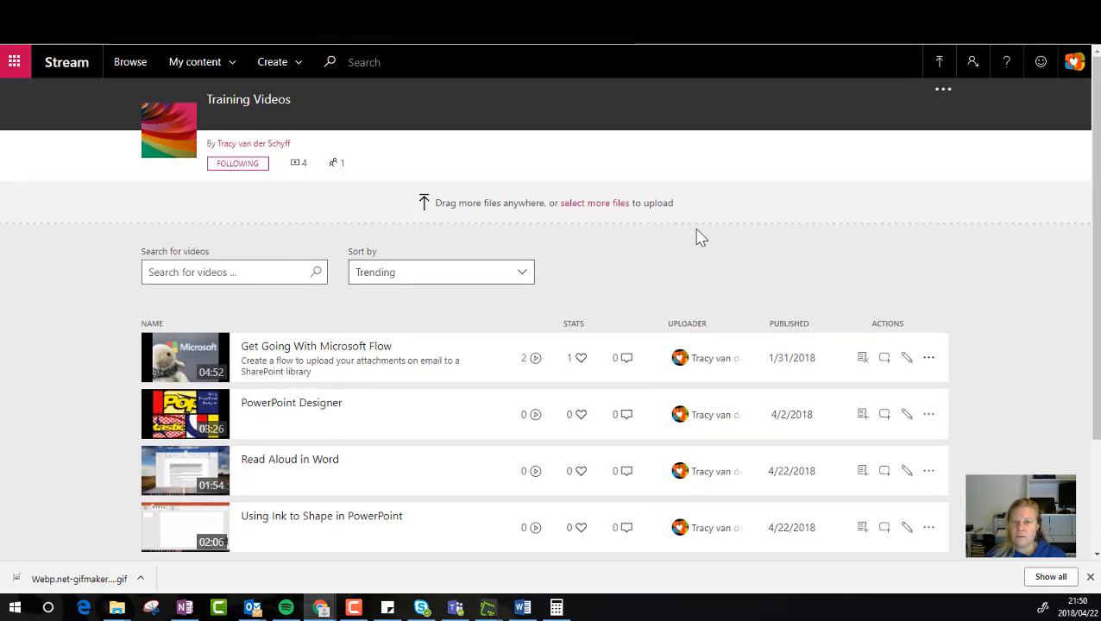
{"action": "mouse_move", "coordinate": [281, 183]}
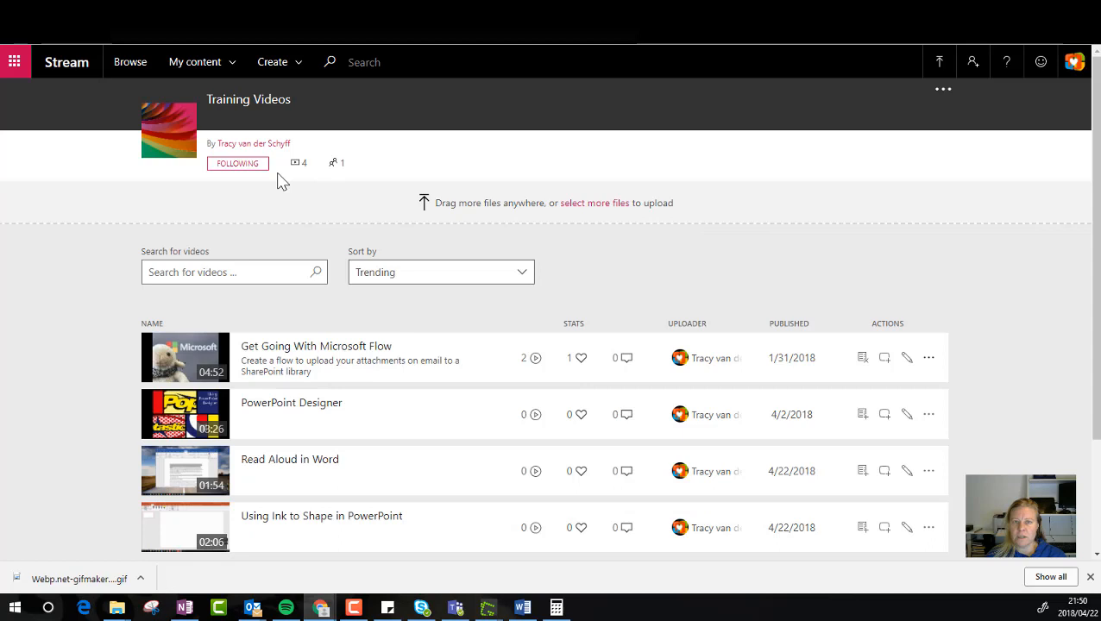
- Bring up Share for the whole Training Videos channel from its header menu
{"action": "left_click", "coordinate": [941, 90]}
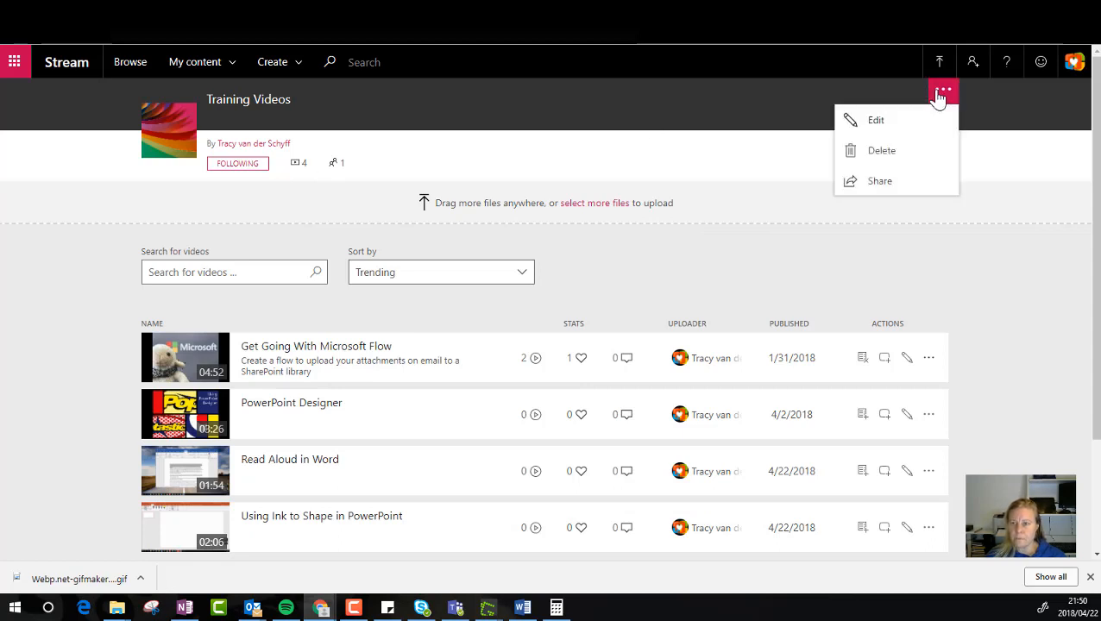
{"action": "mouse_move", "coordinate": [890, 193]}
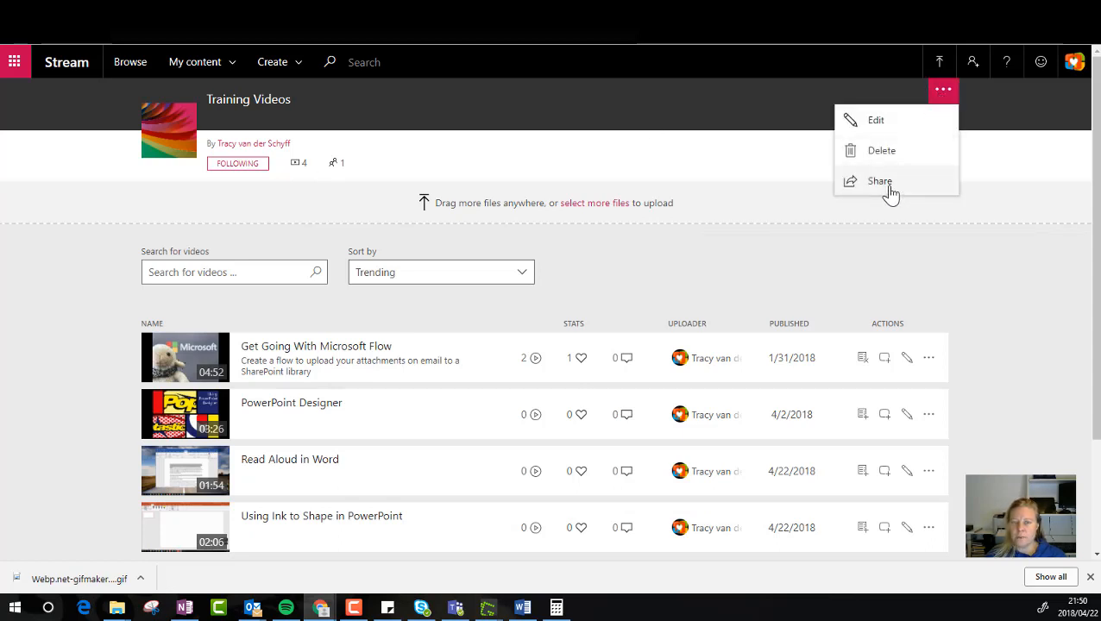
{"action": "left_click", "coordinate": [880, 181]}
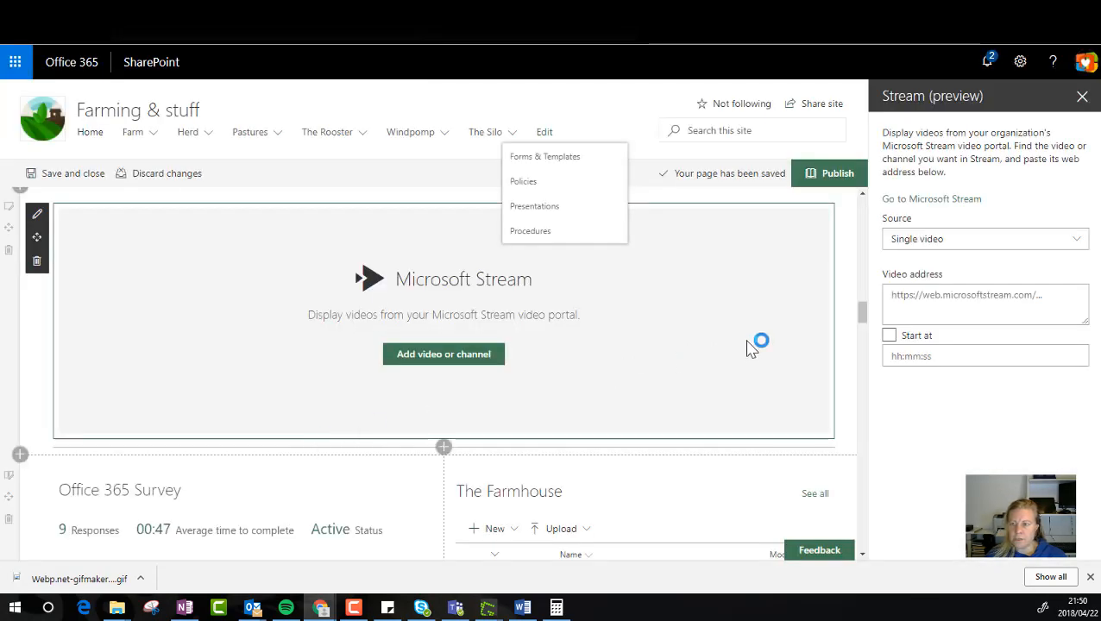
- Set the Stream web part Source to Channel for the Training Videos channel link
{"action": "left_click", "coordinate": [983, 238]}
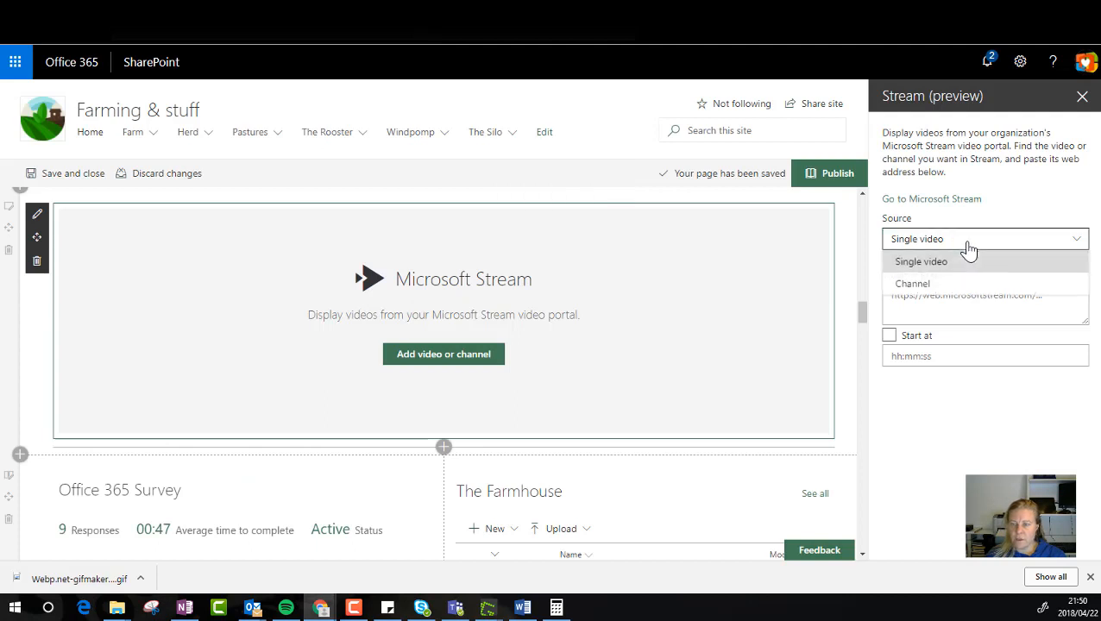
{"action": "left_click", "coordinate": [913, 282]}
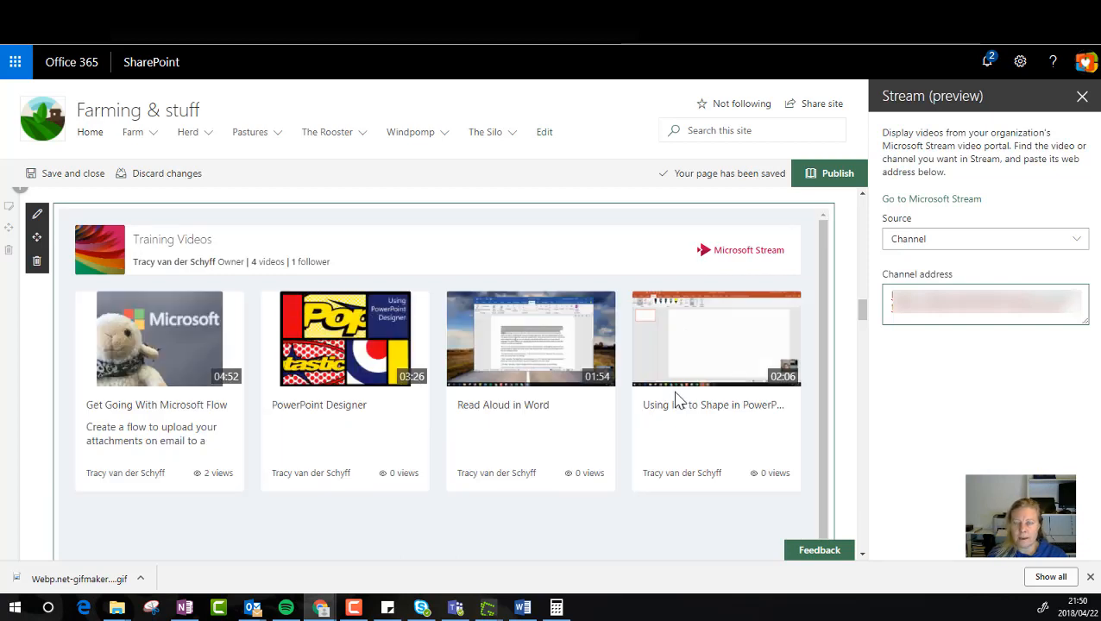
{"action": "mouse_move", "coordinate": [618, 507]}
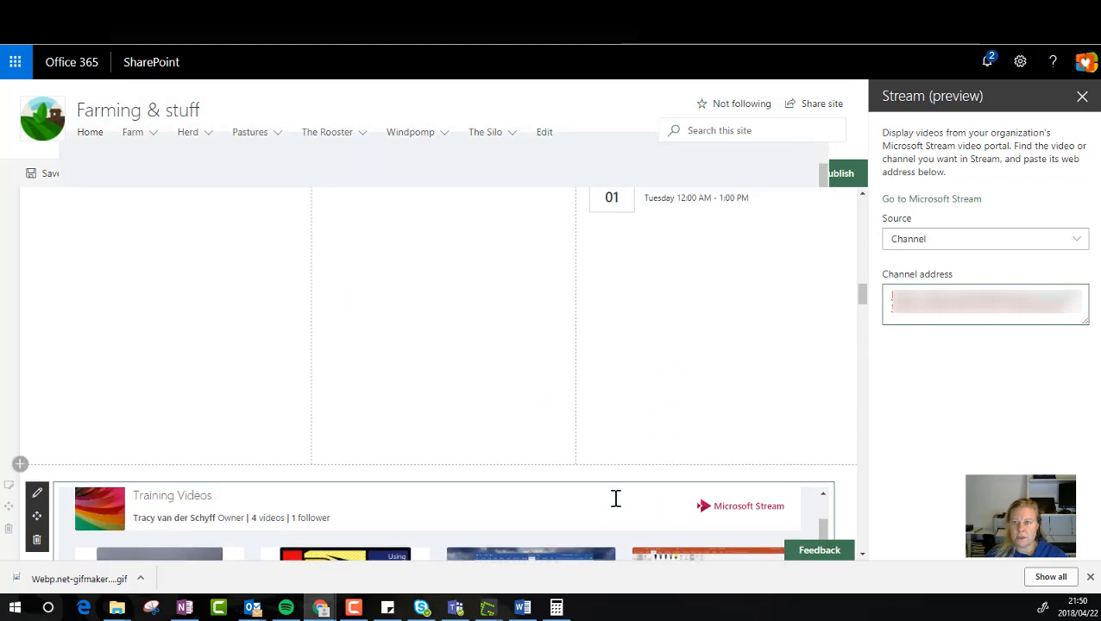
- Publish the Farming & stuff page and review the live Training Videos channel section
{"action": "left_click", "coordinate": [829, 173]}
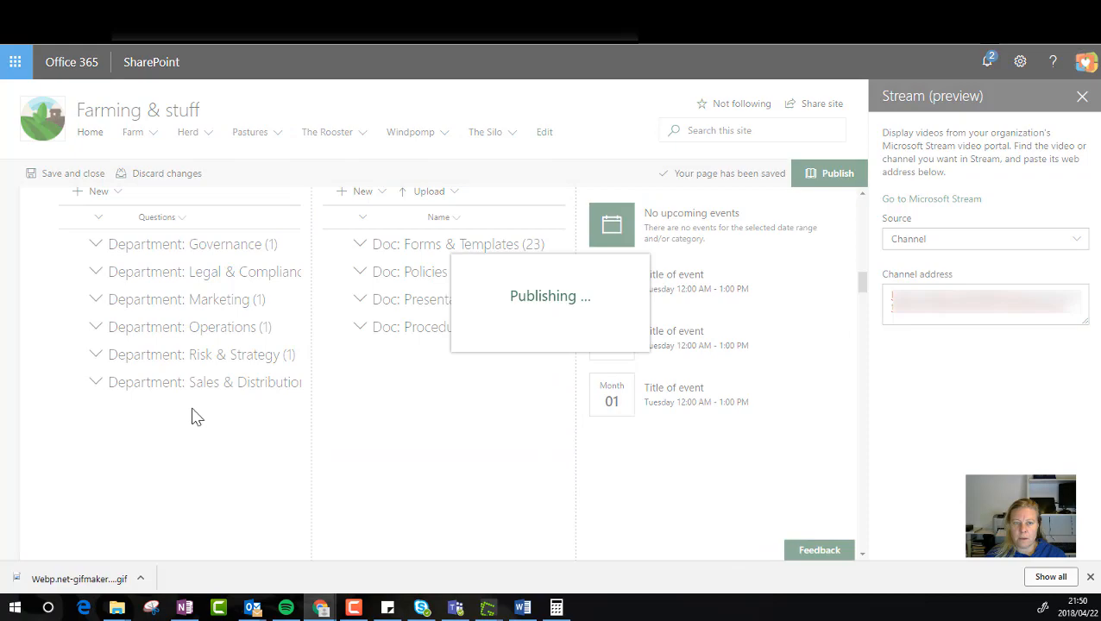
{"action": "mouse_move", "coordinate": [93, 417]}
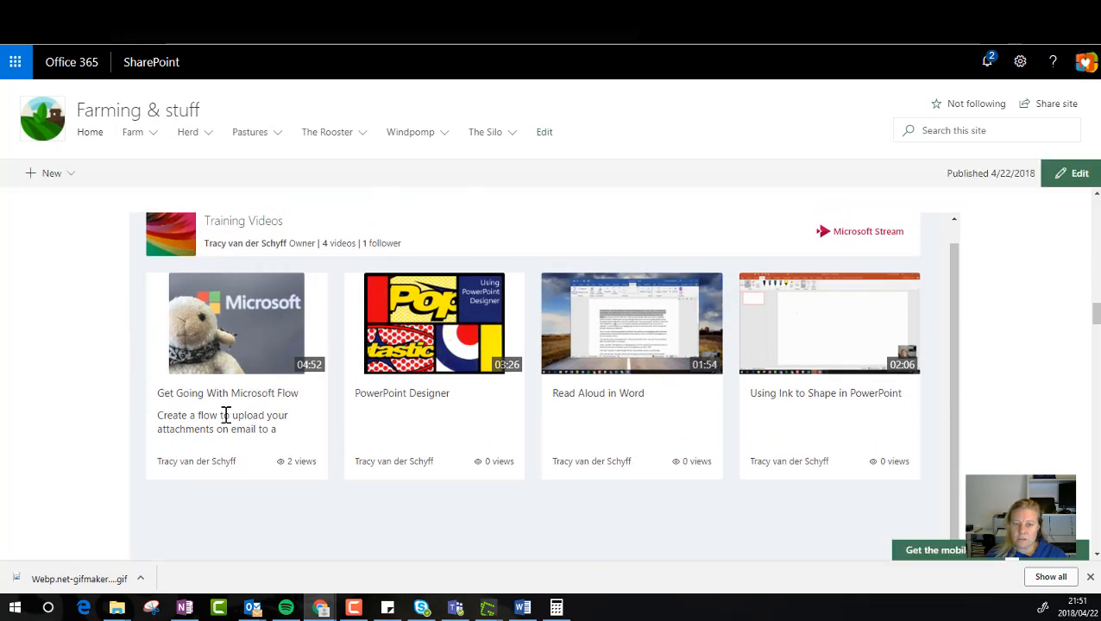
{"action": "mouse_move", "coordinate": [145, 376]}
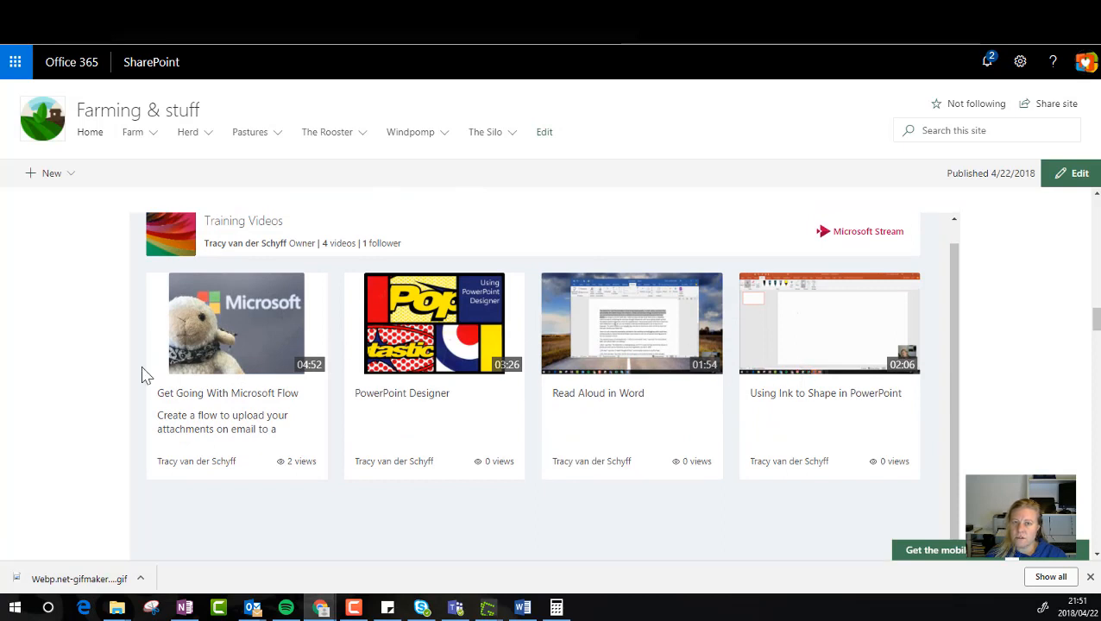
{"action": "mouse_move", "coordinate": [255, 385]}
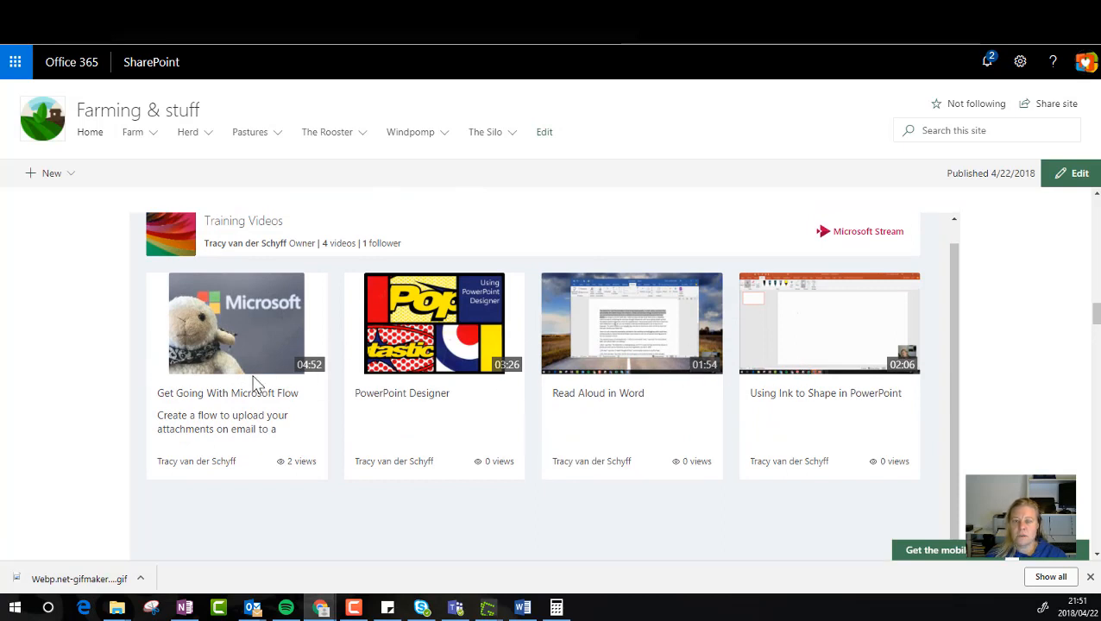
{"action": "scroll", "scroll_direction": "down", "scroll_amount": 3}
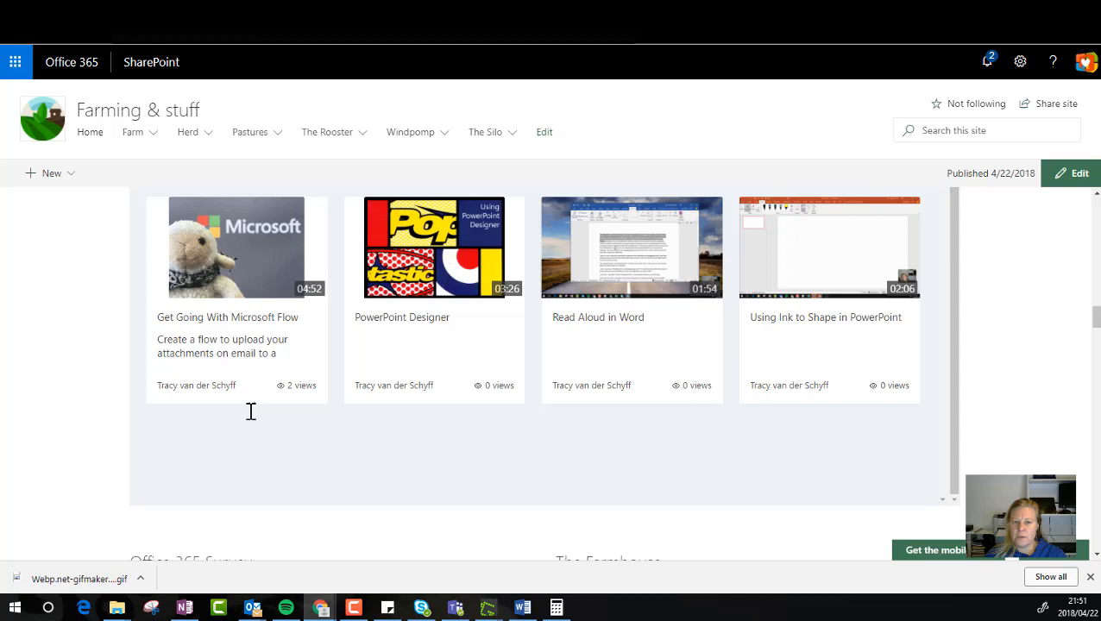
{"action": "scroll", "scroll_direction": "up", "scroll_amount": 3}
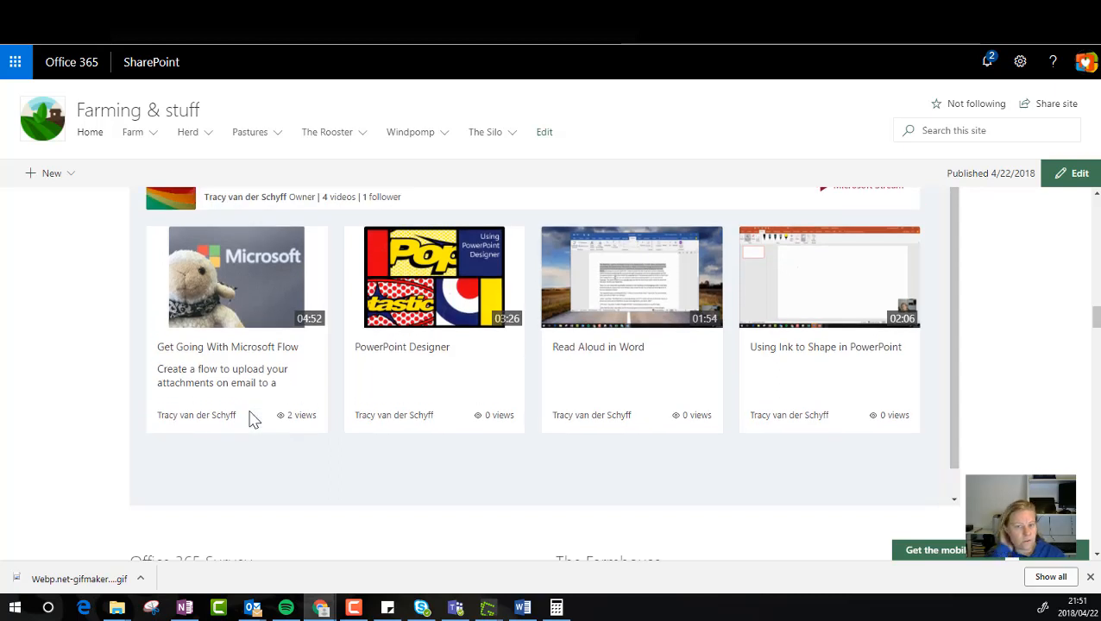